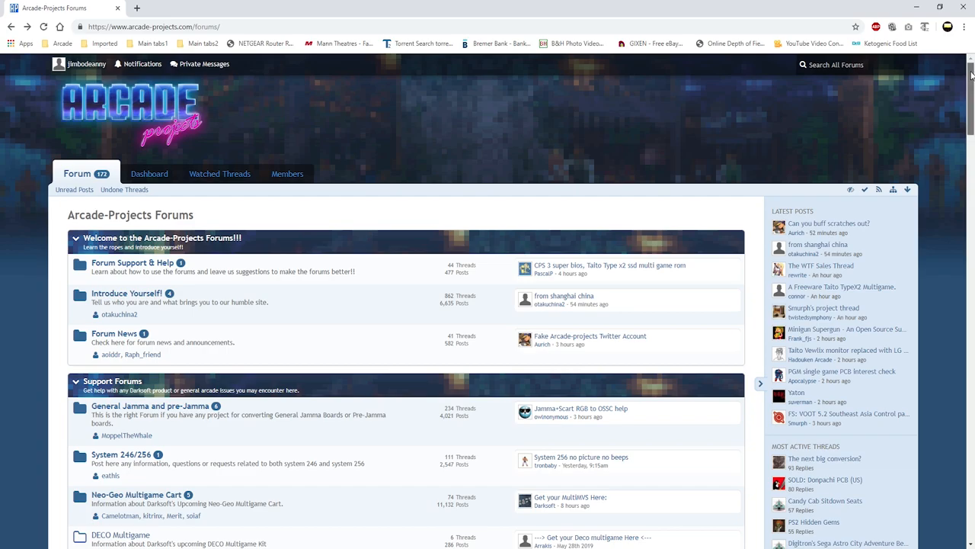
Go from the forum index to the Project Showcase board.
scroll("down", 3)
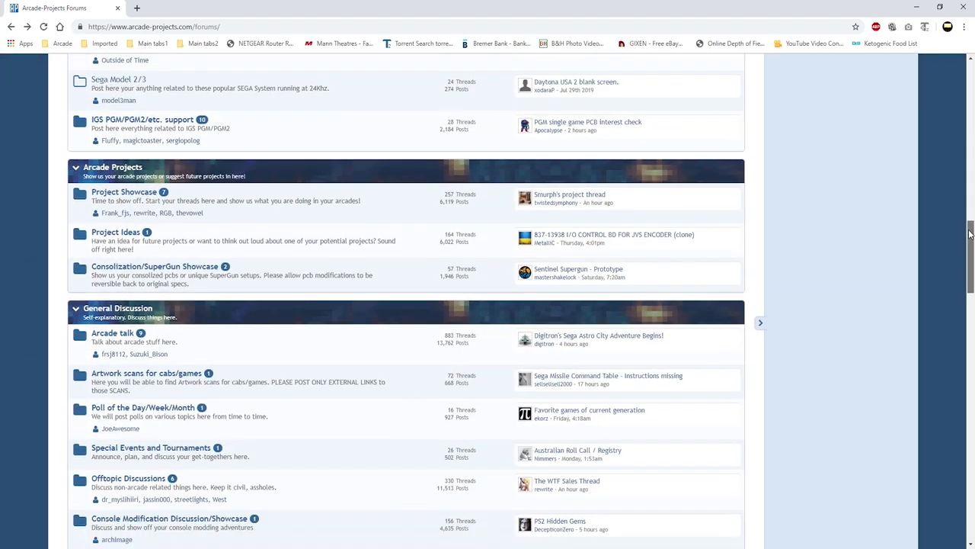
scroll("up", 3)
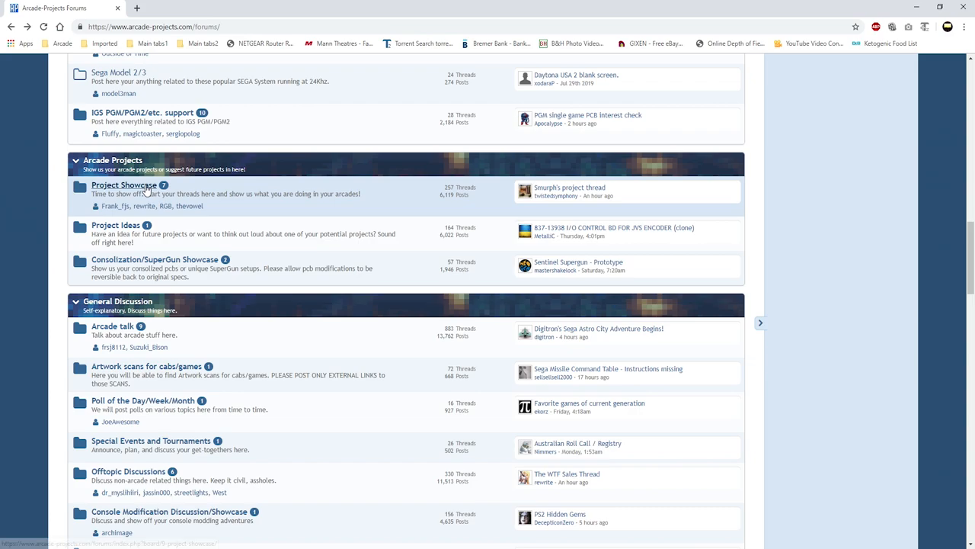
left_click(123, 185)
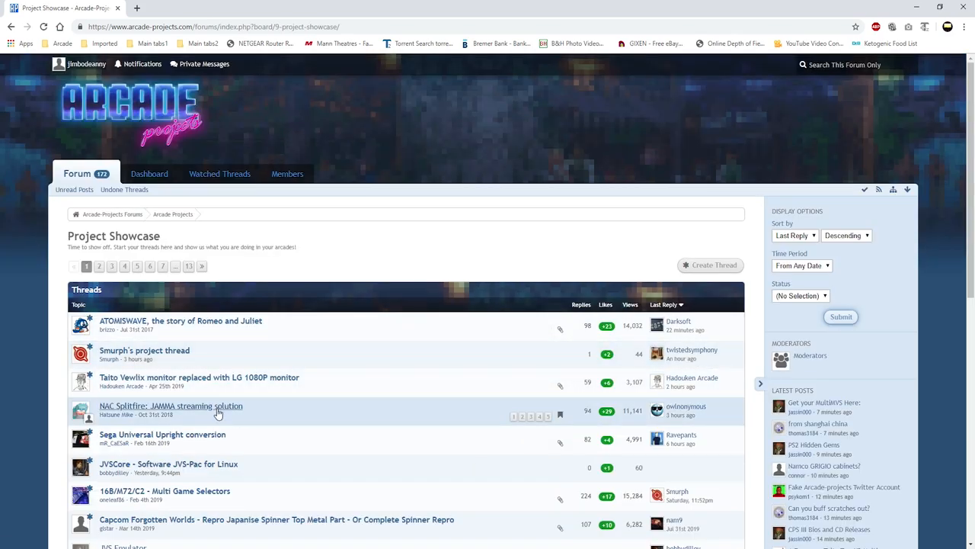
Open the 'NAC Splitfire: JAMMA streaming solution' thread and scroll to the opening post's board photo.
left_click(170, 405)
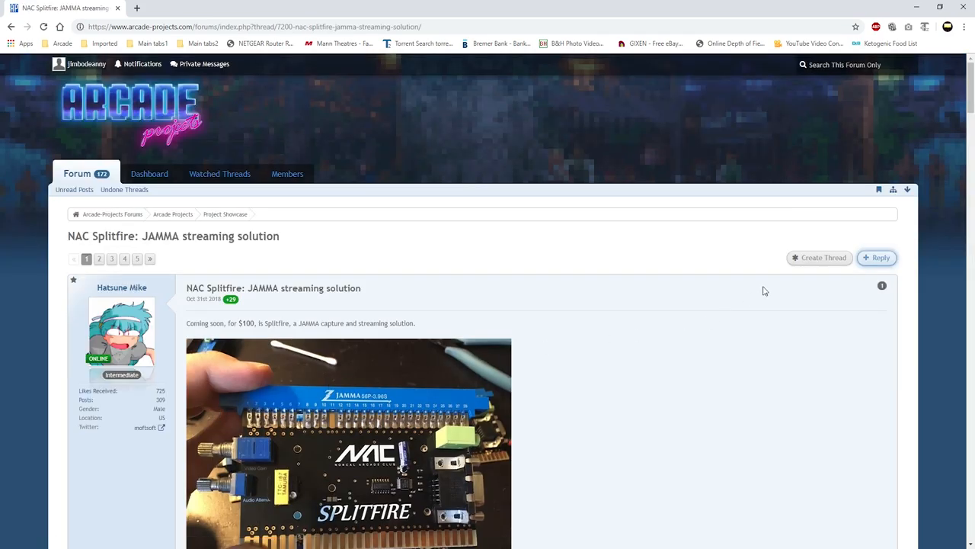
scroll("down", 3)
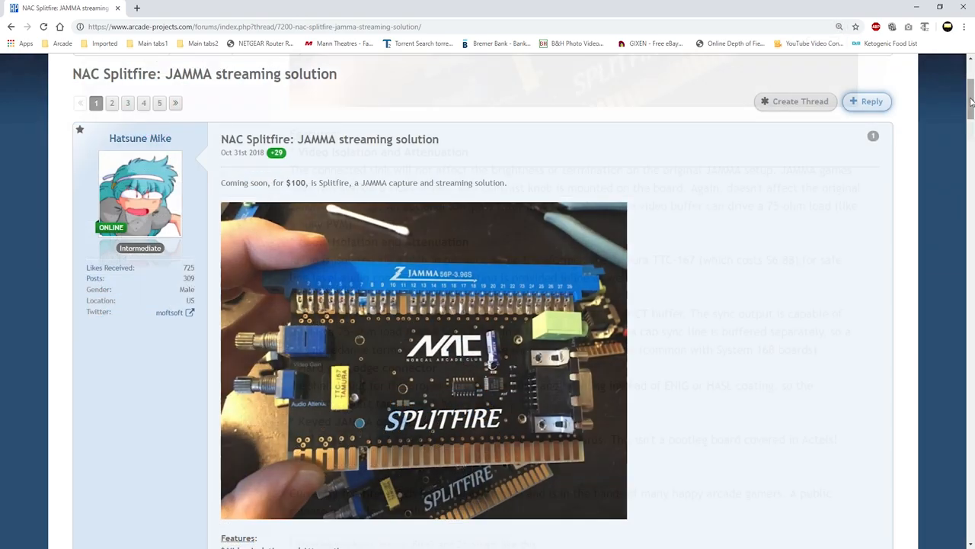
scroll("down", 3)
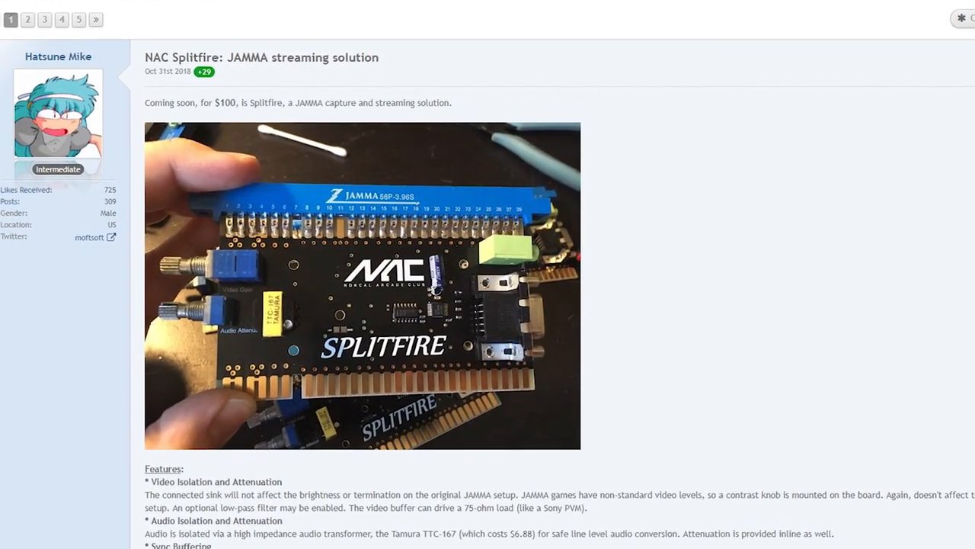
scroll("down", 3)
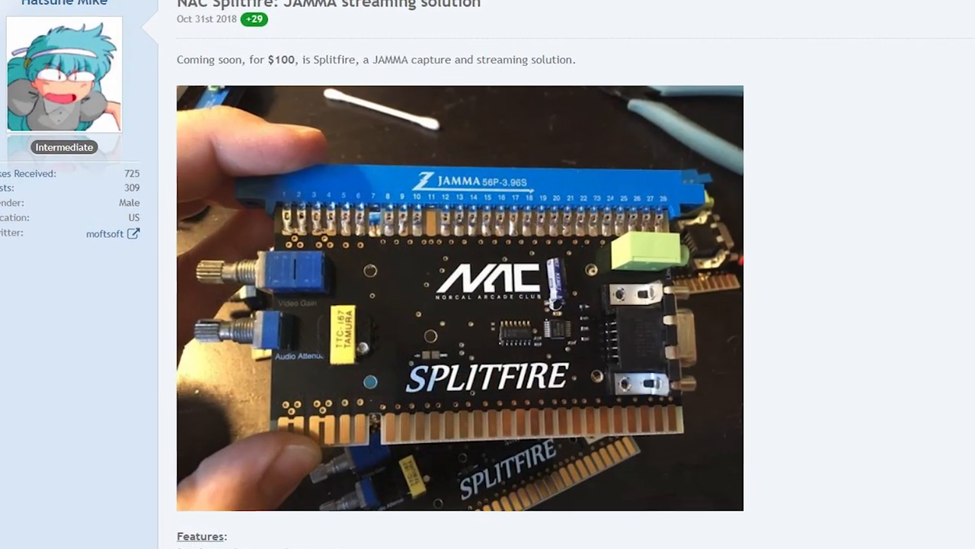
scroll("down", 3)
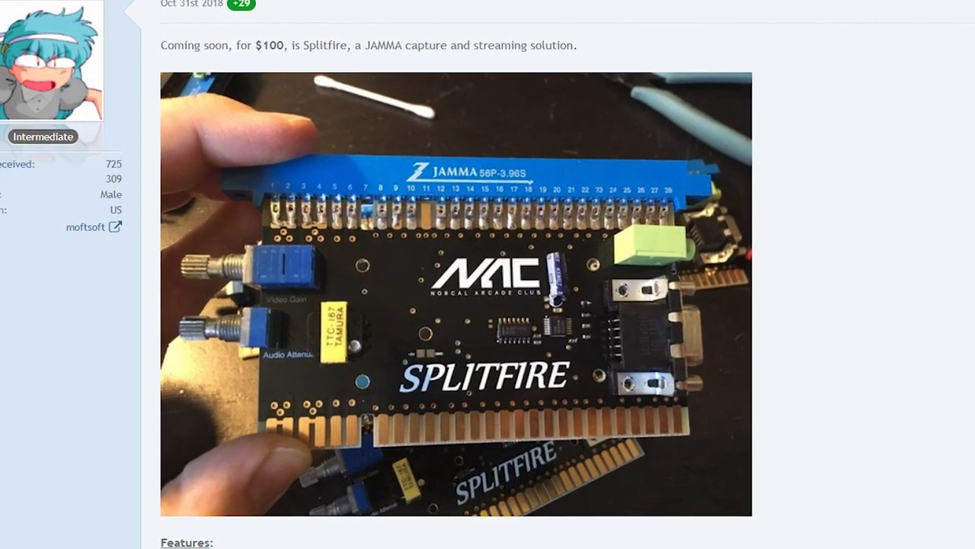